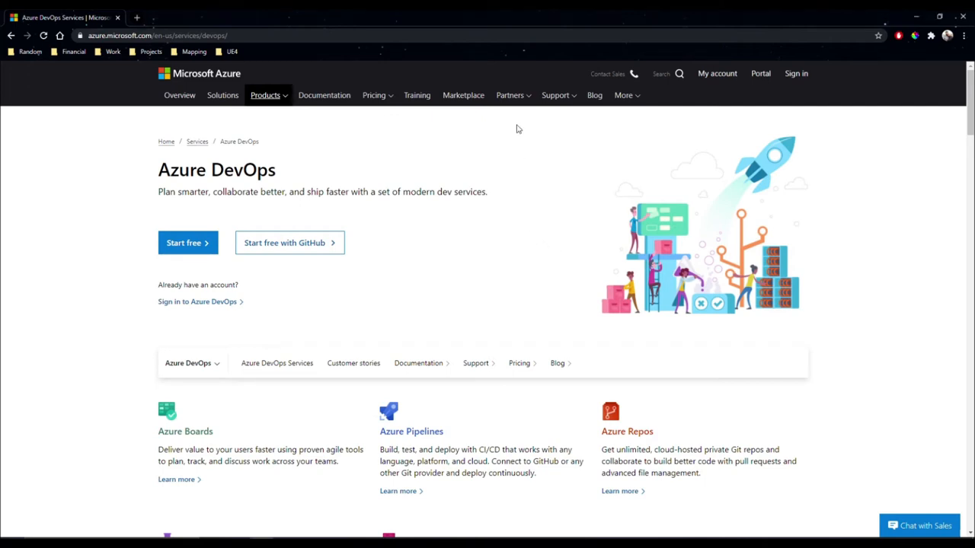
mouse_move(534, 135)
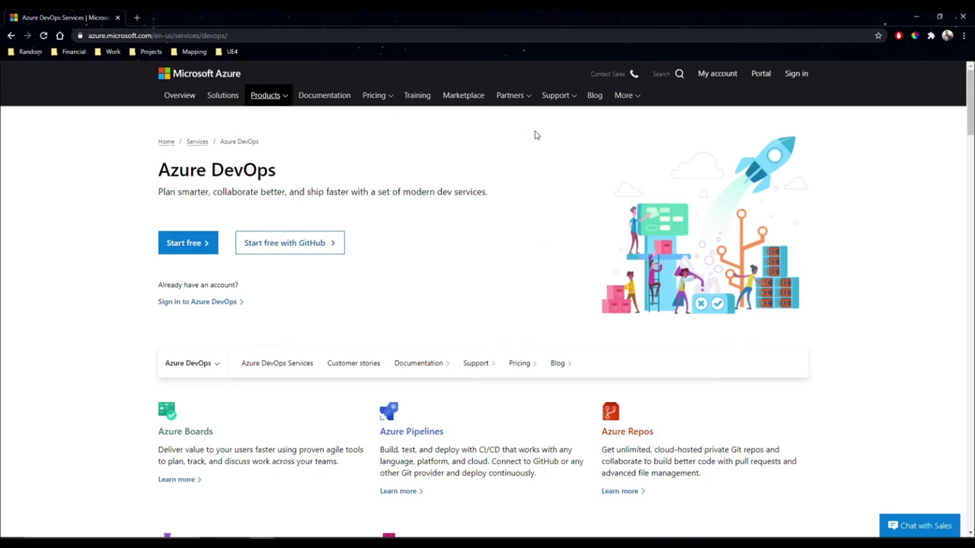
mouse_move(531, 153)
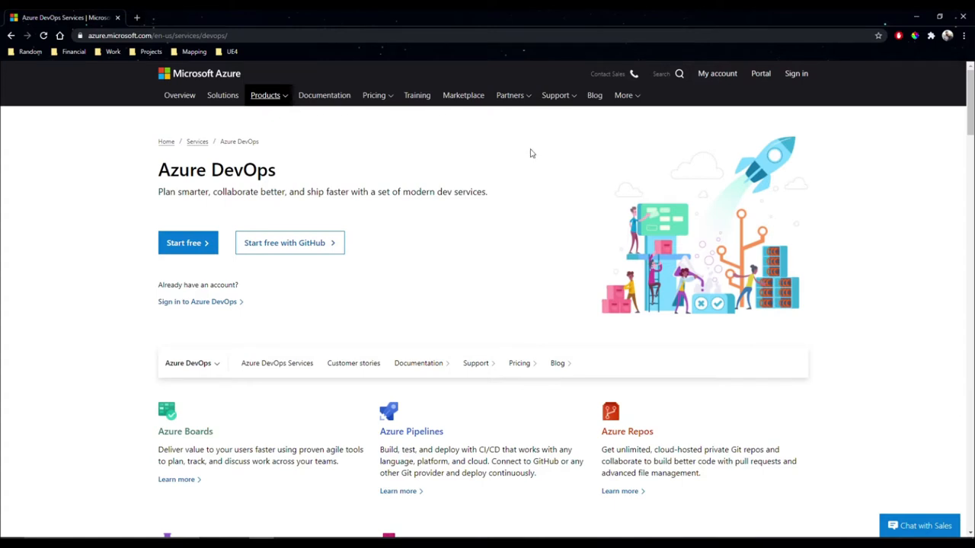
mouse_move(206, 80)
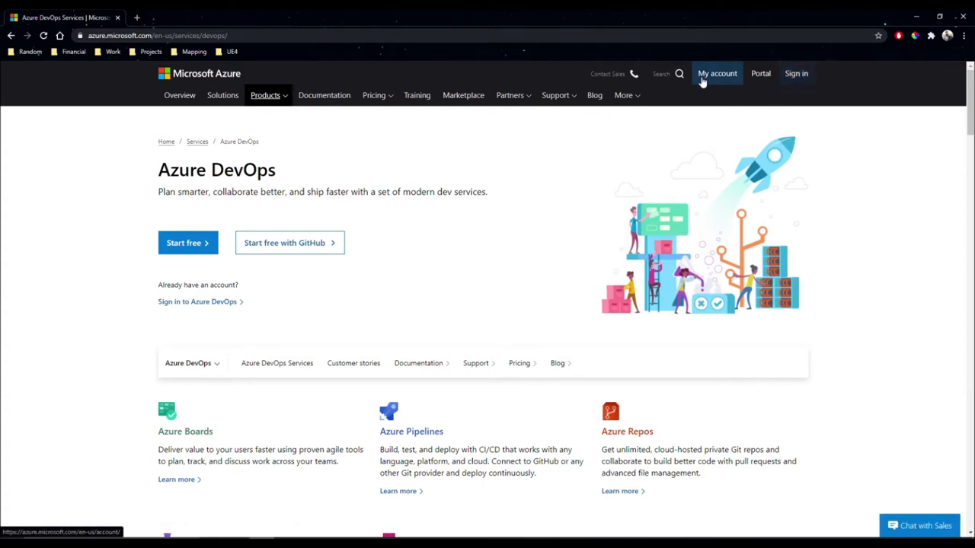
mouse_move(395, 293)
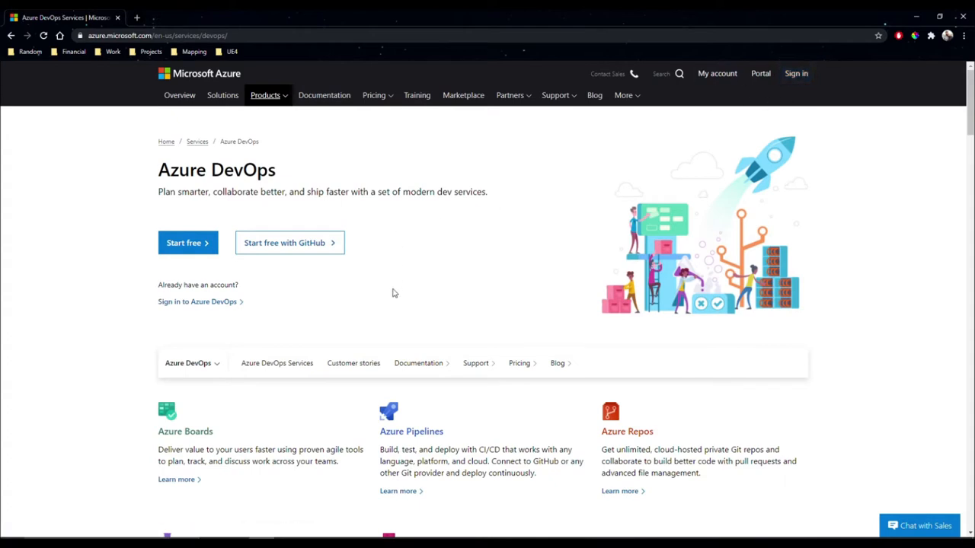
Start signing in to Azure DevOps from the product overview page
left_click(197, 301)
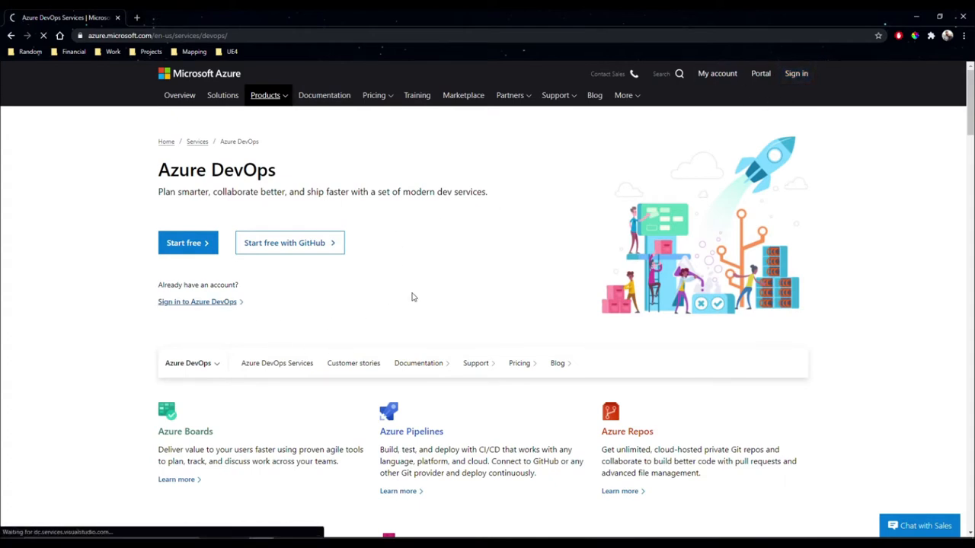
Create a private project named 'QuiqBlog' in the quiqware-solutions organization
left_click(197, 302)
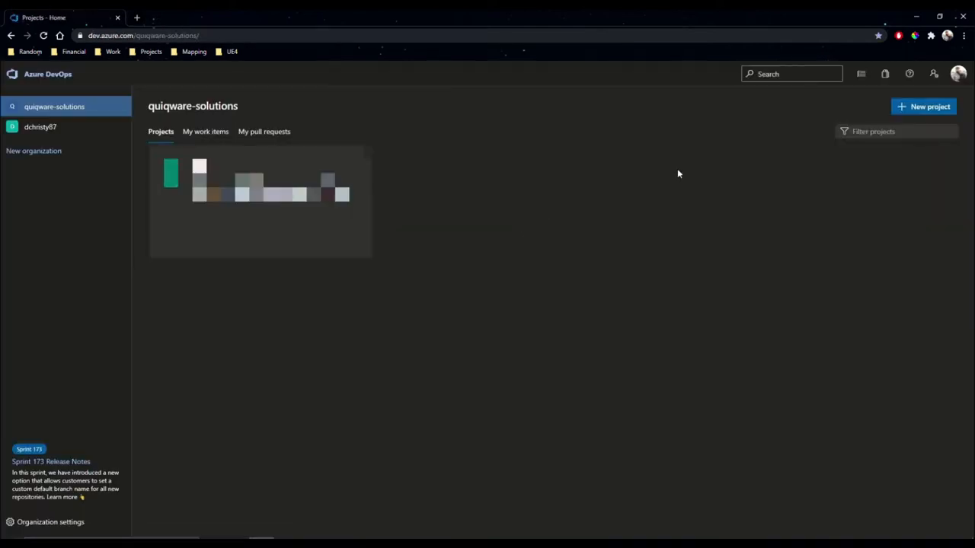
left_click(922, 106)
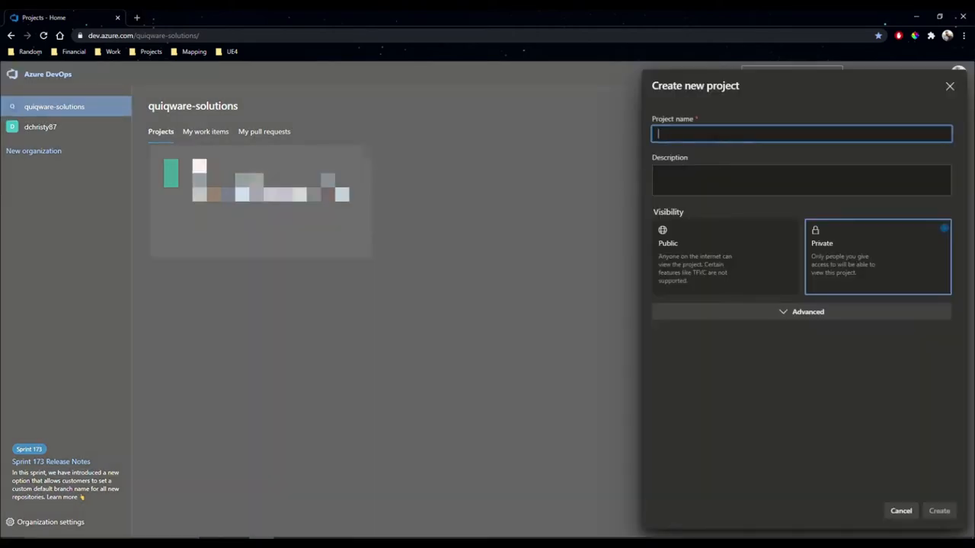
type("QuiqBlog")
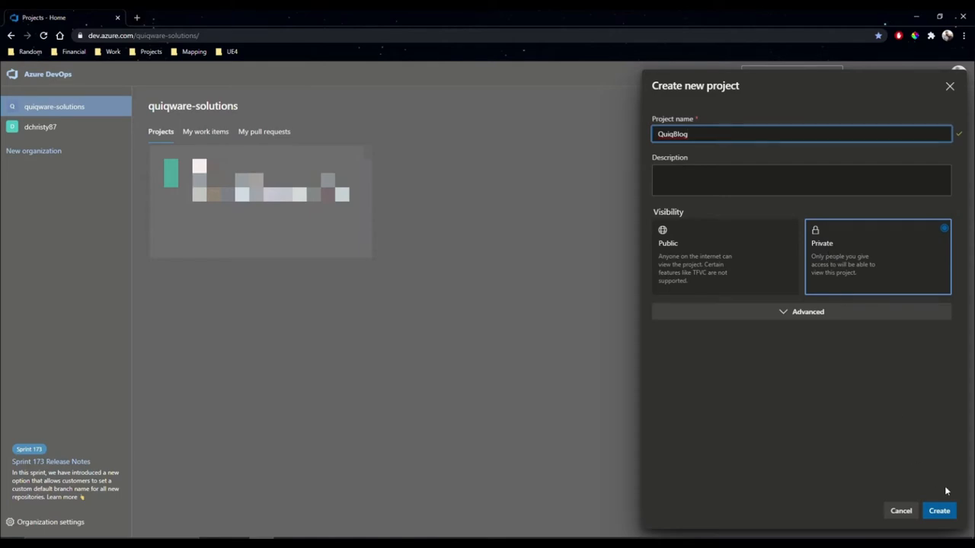
left_click(939, 510)
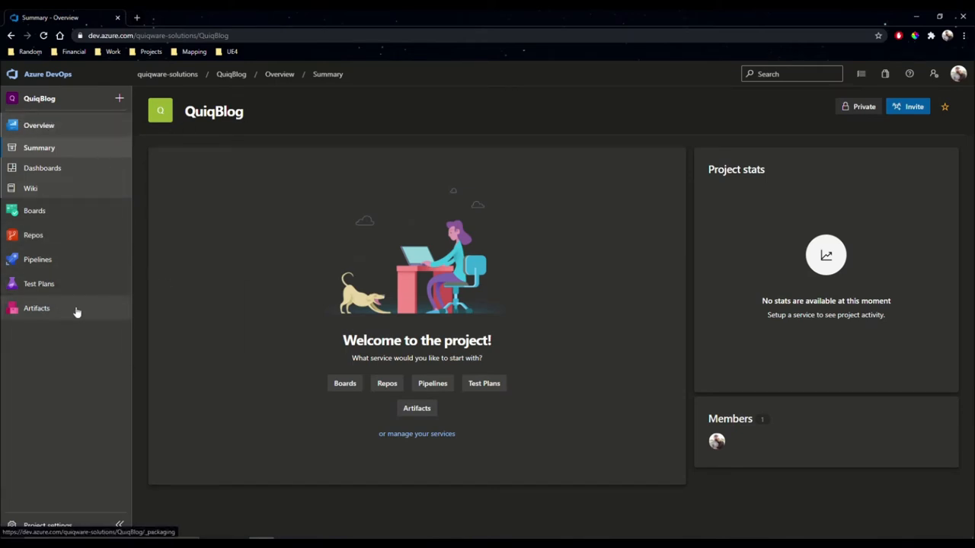
mouse_move(61, 120)
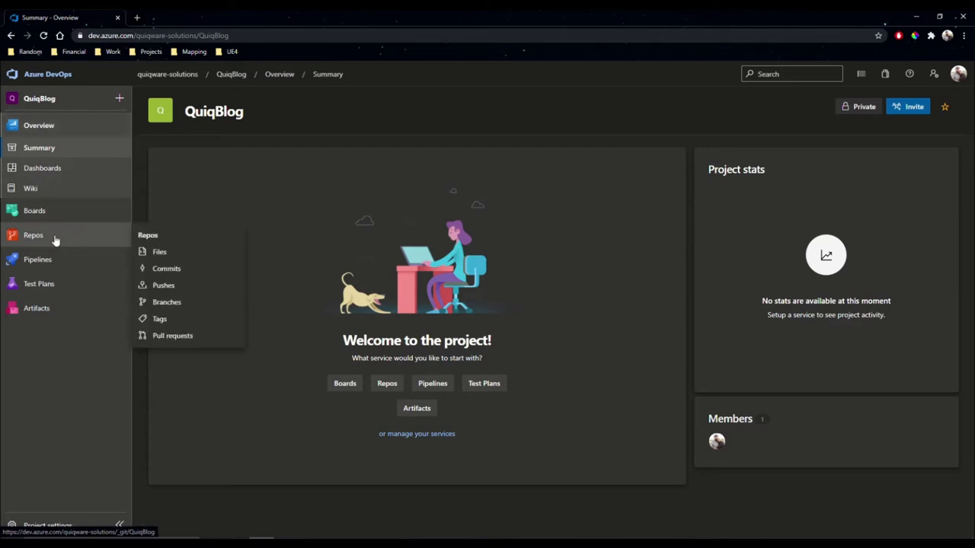
Open Repos to view the empty QuiqBlog repository and its push instructions
left_click(159, 251)
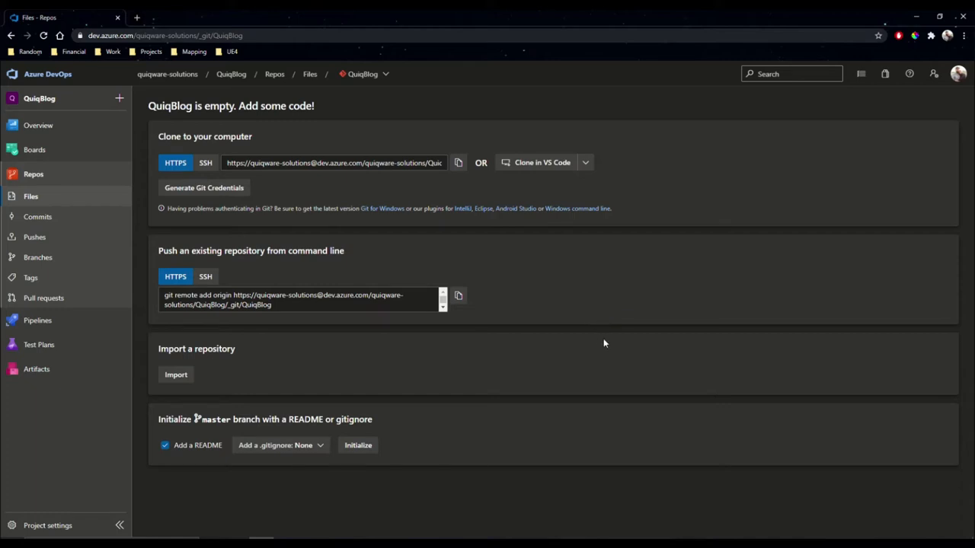
mouse_move(607, 217)
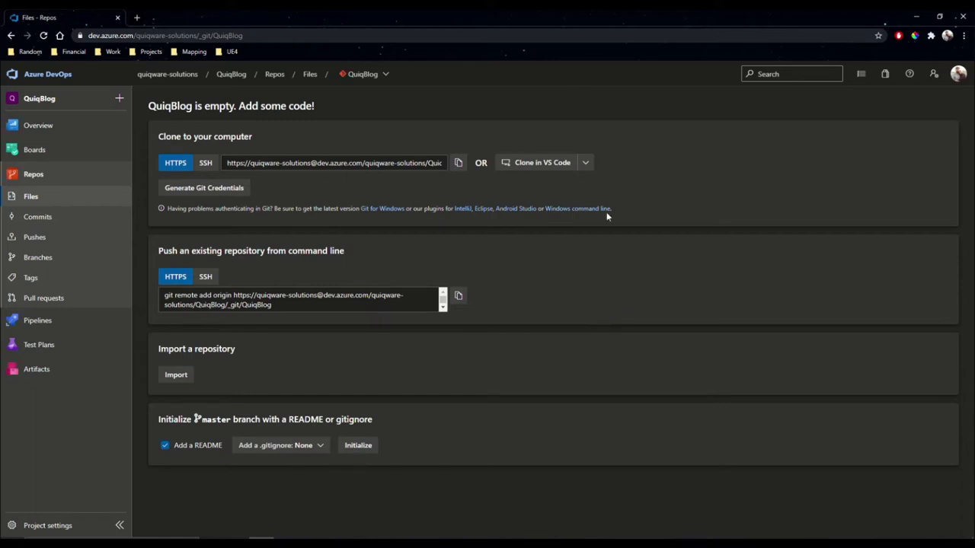
mouse_move(606, 272)
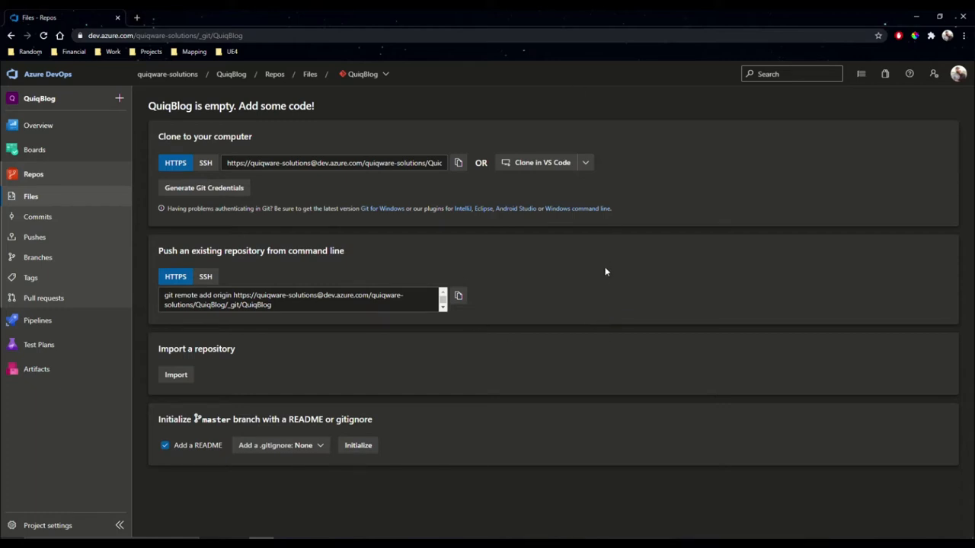
mouse_move(387, 210)
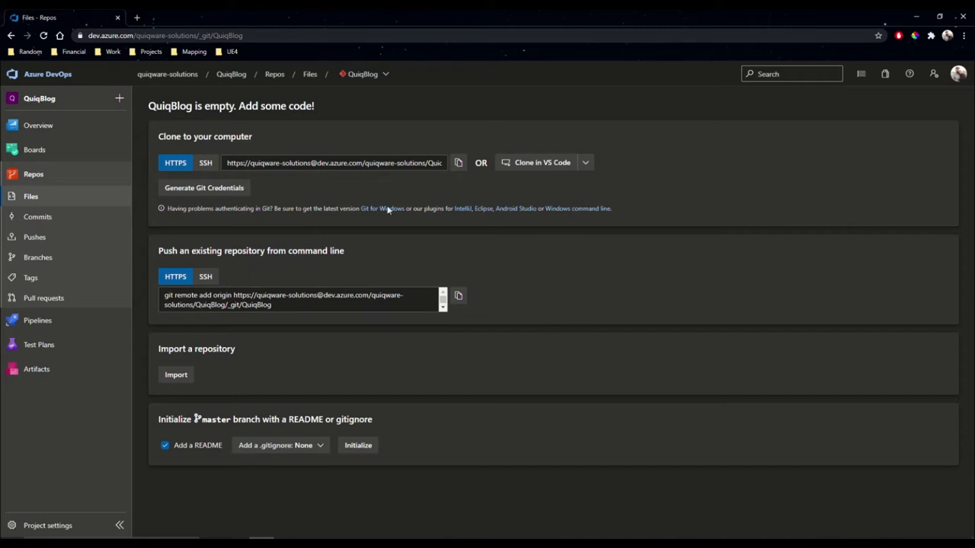
mouse_move(494, 234)
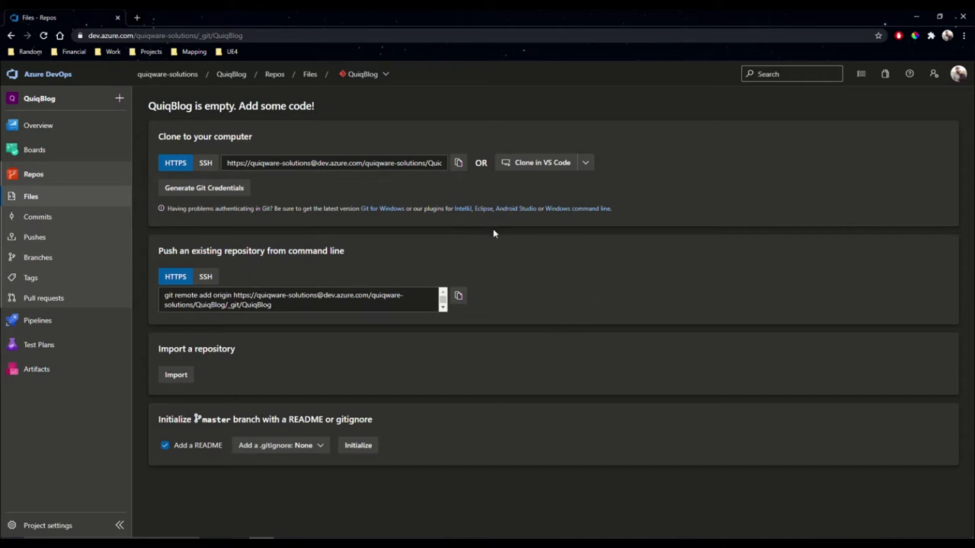
mouse_move(584, 263)
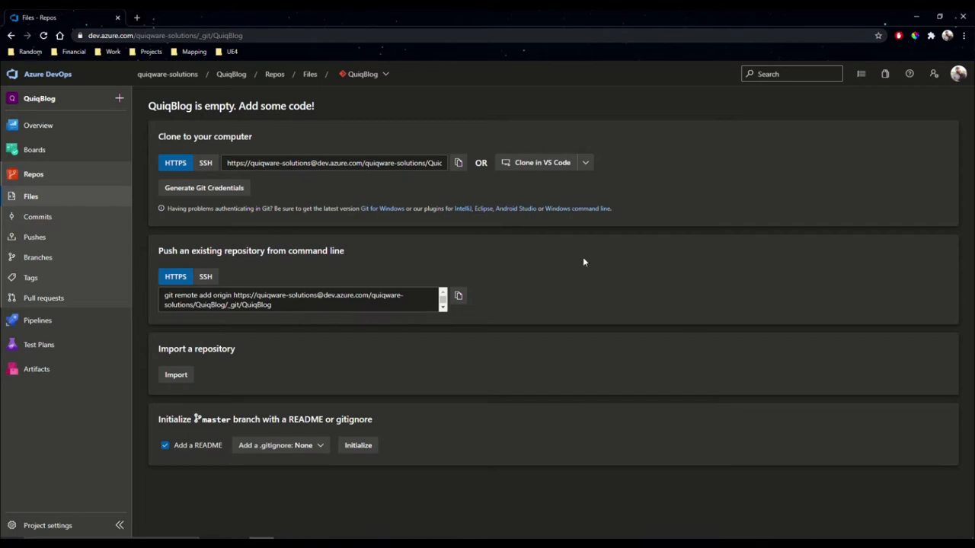
mouse_move(501, 441)
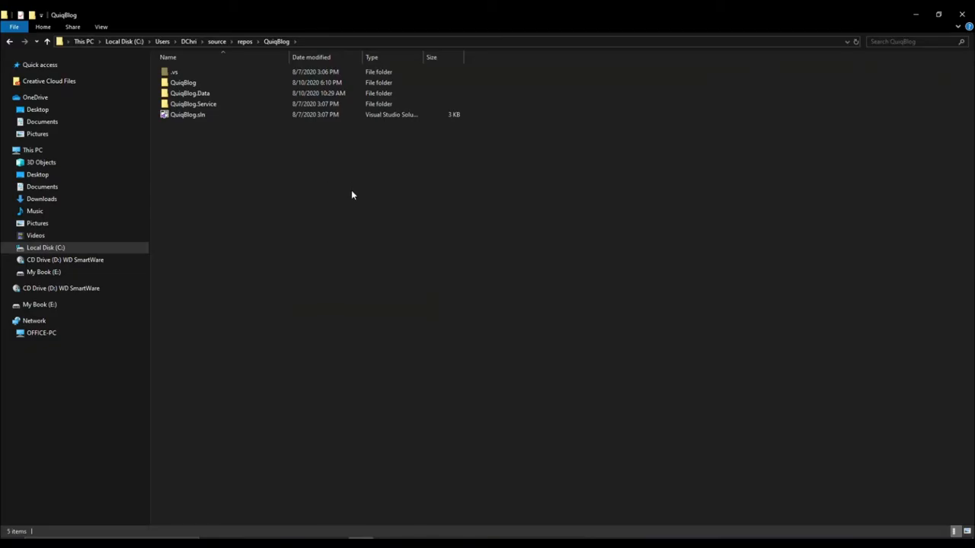
mouse_move(234, 126)
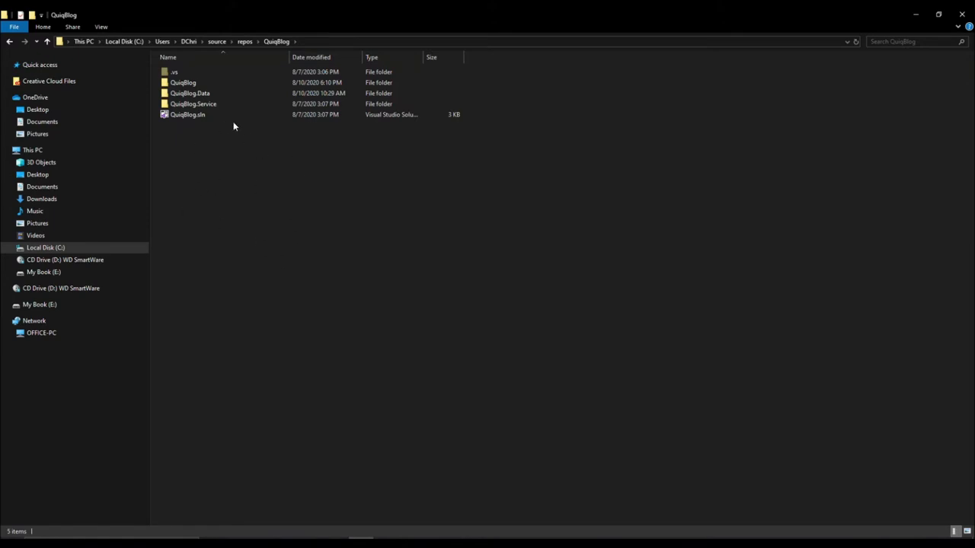
Launch cmd from the QuiqBlog solution folder's address bar
left_click(193, 104)
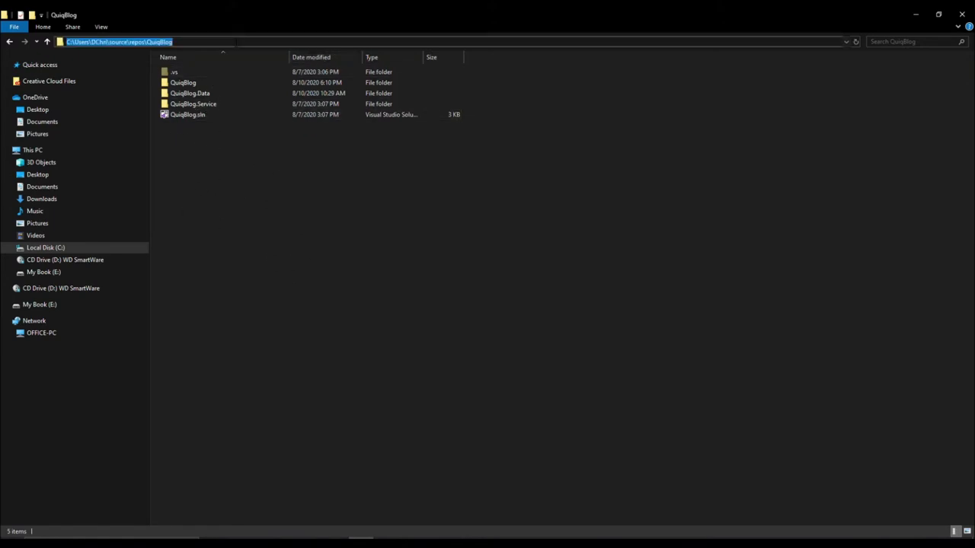
type("cm")
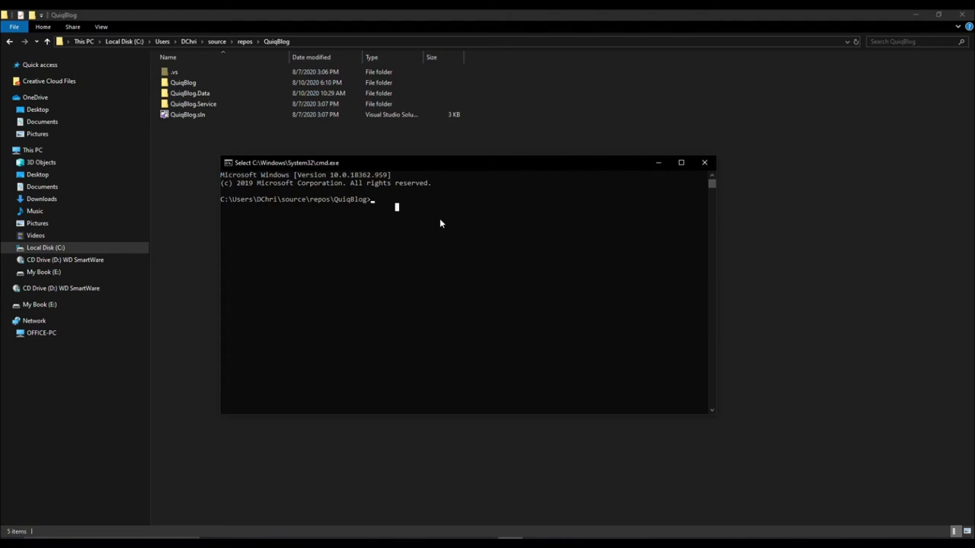
Run 'git flow init -d' to create the repo with default master and develop branches
type("git flow")
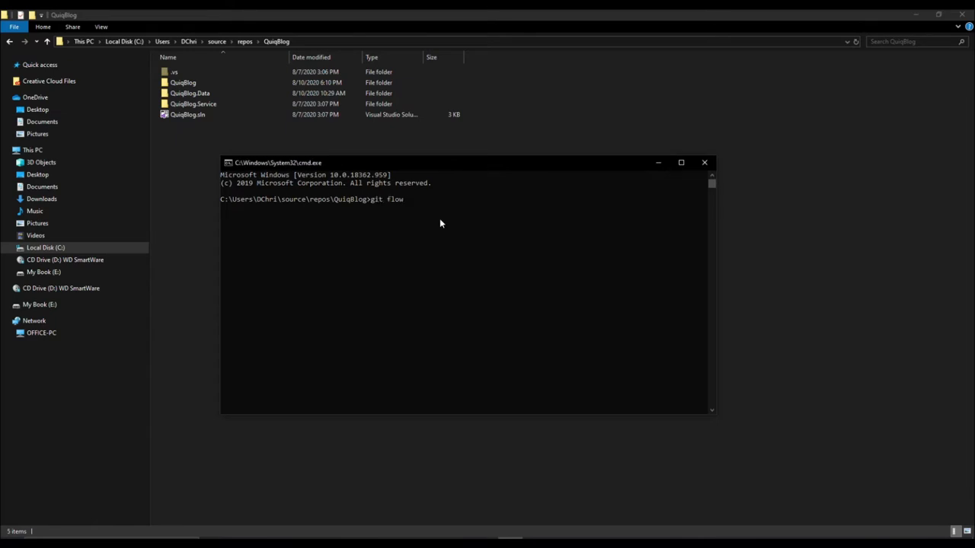
type("init -d")
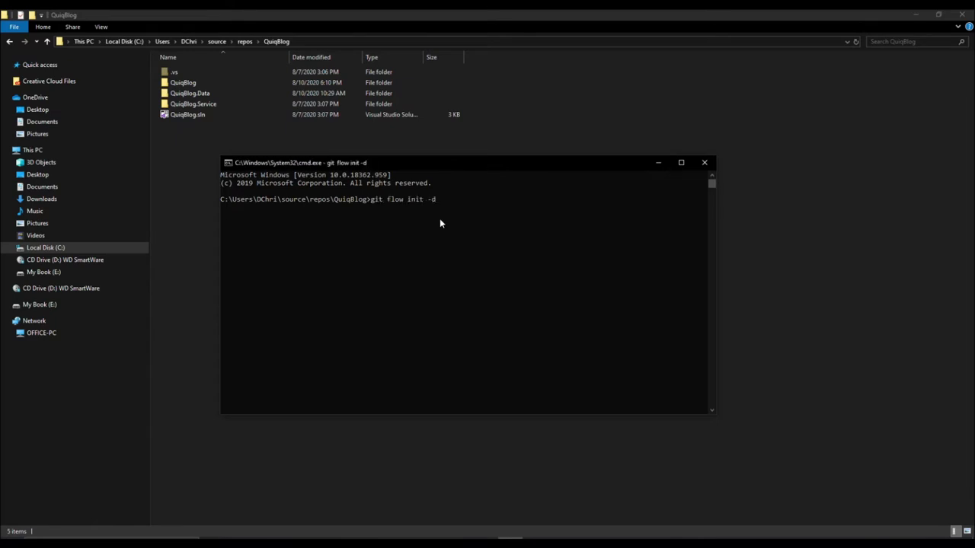
key("enter")
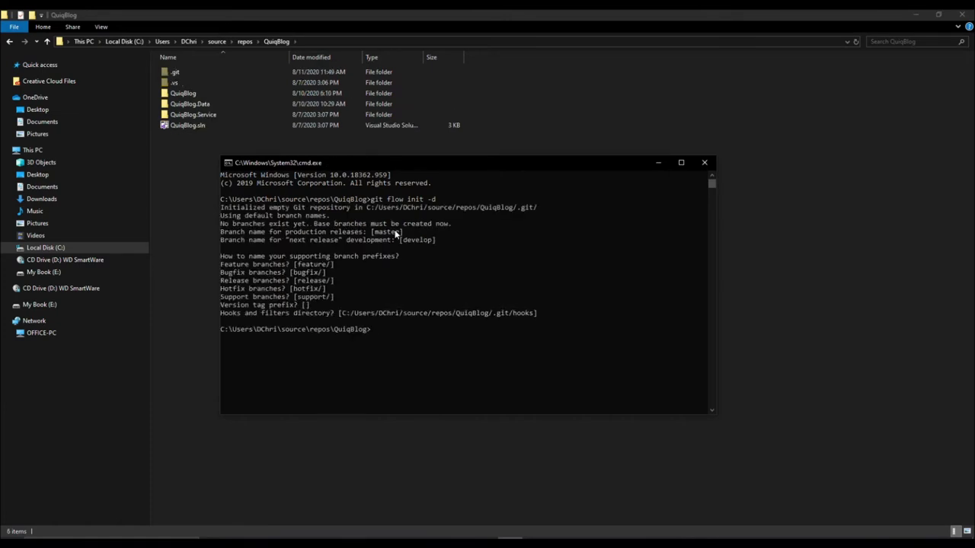
left_click(175, 71)
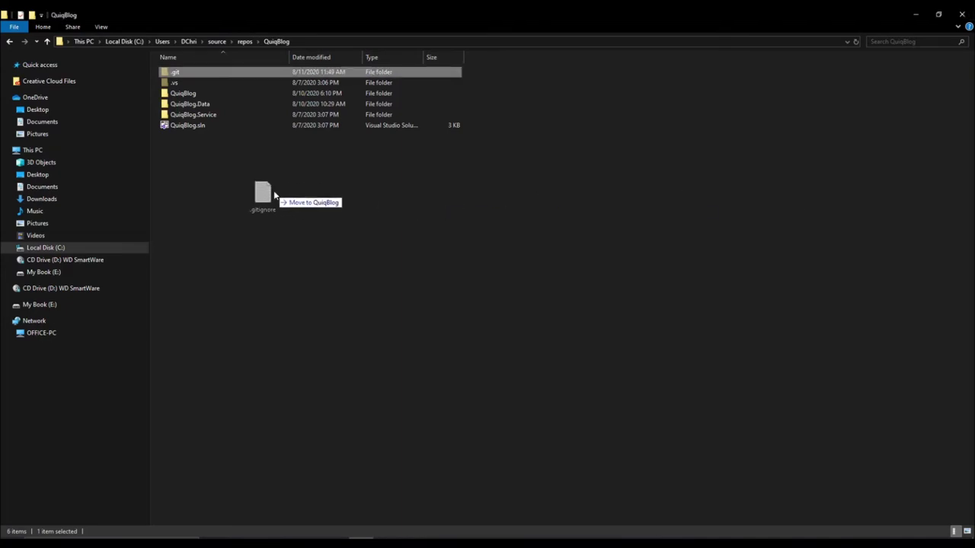
Open the Visual Studio .gitignore in Notepad and scroll through its ignore rules
double_click(262, 194)
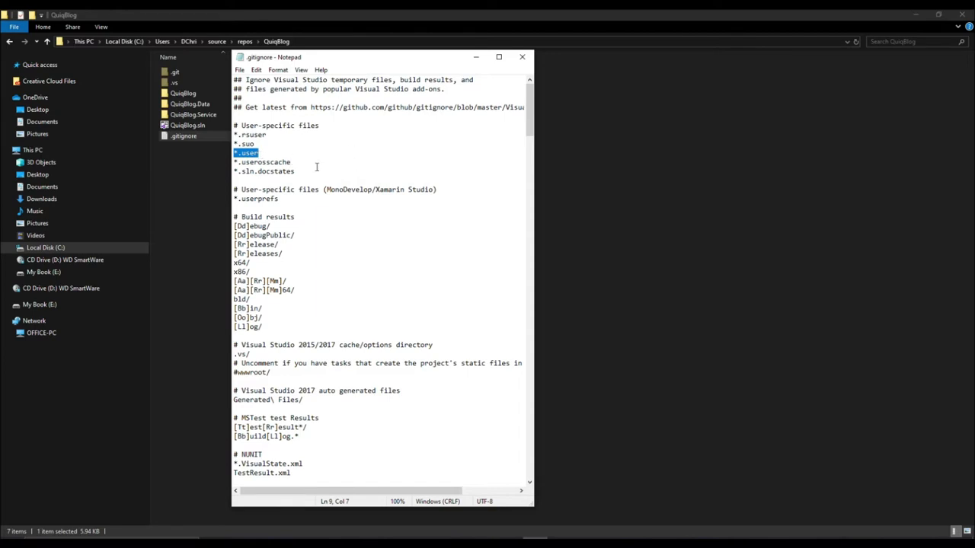
scroll("down", 3)
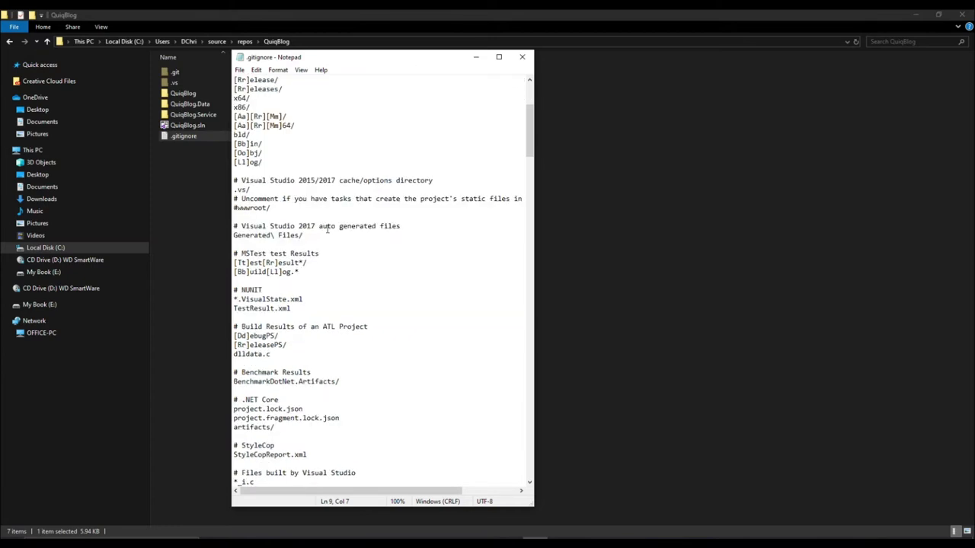
scroll("down", 3)
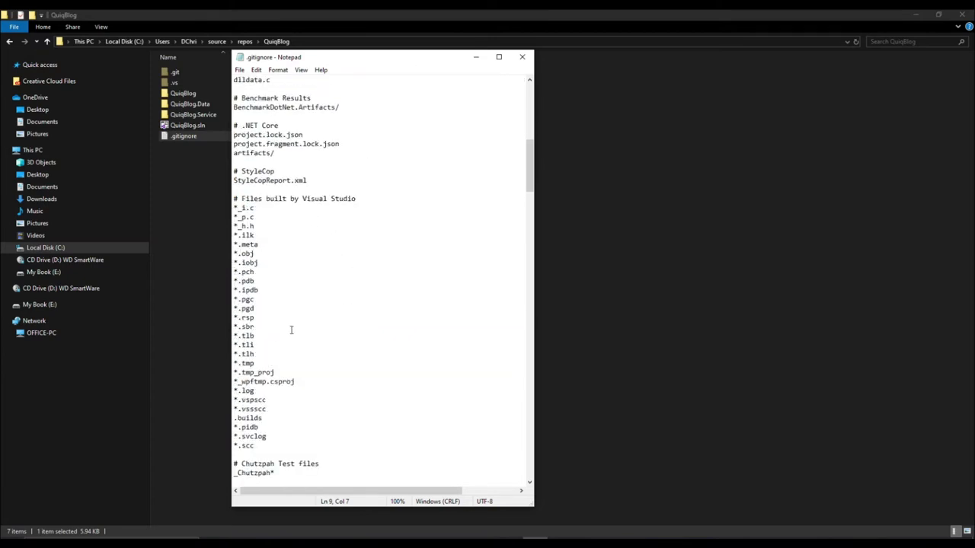
left_click(521, 57)
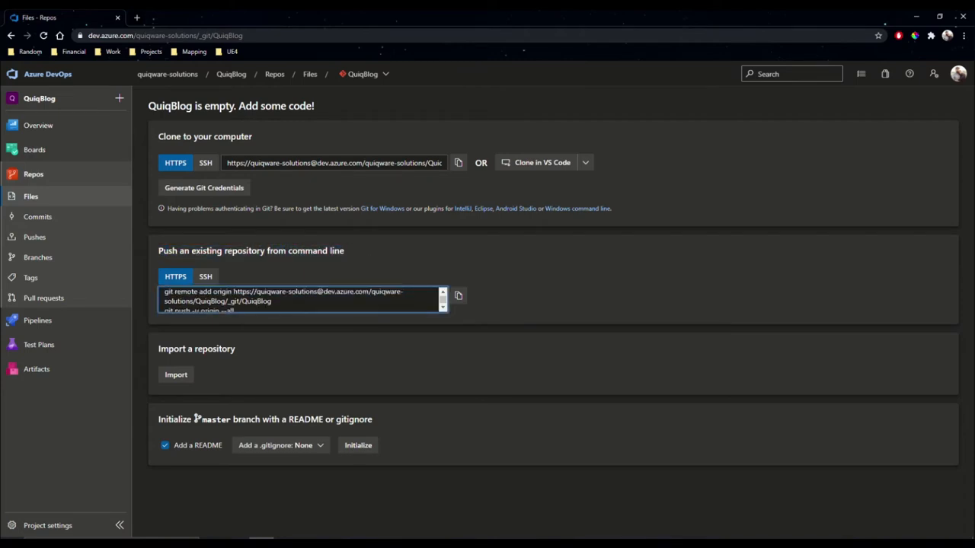
Add the QuiqBlog Azure repo as origin and enter 'git push -u origin --all'
triple_click(301, 299)
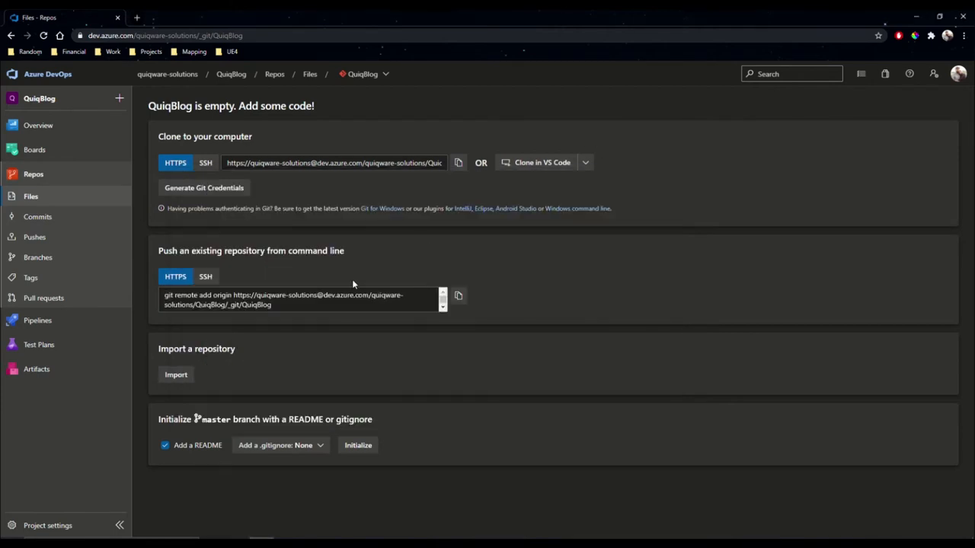
left_click(301, 299)
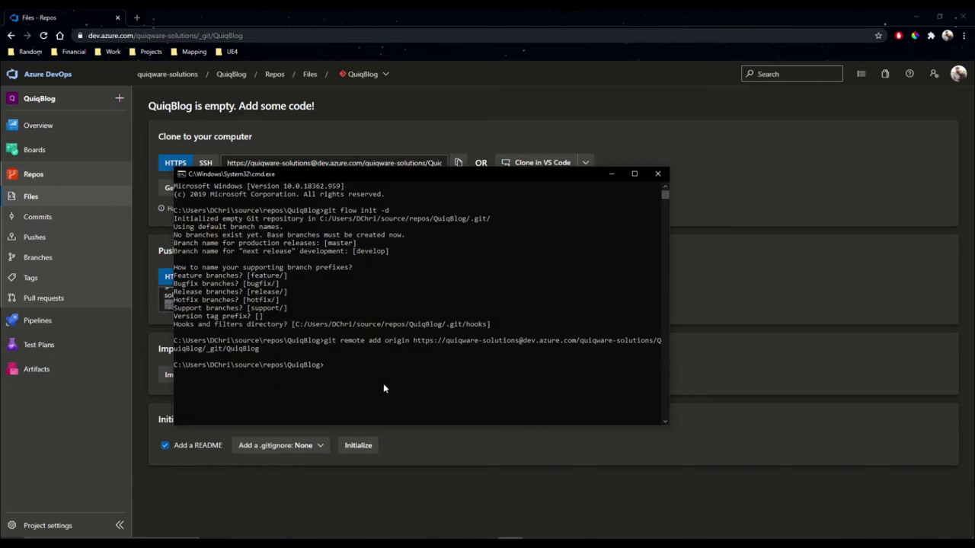
type("git push -u origin --all")
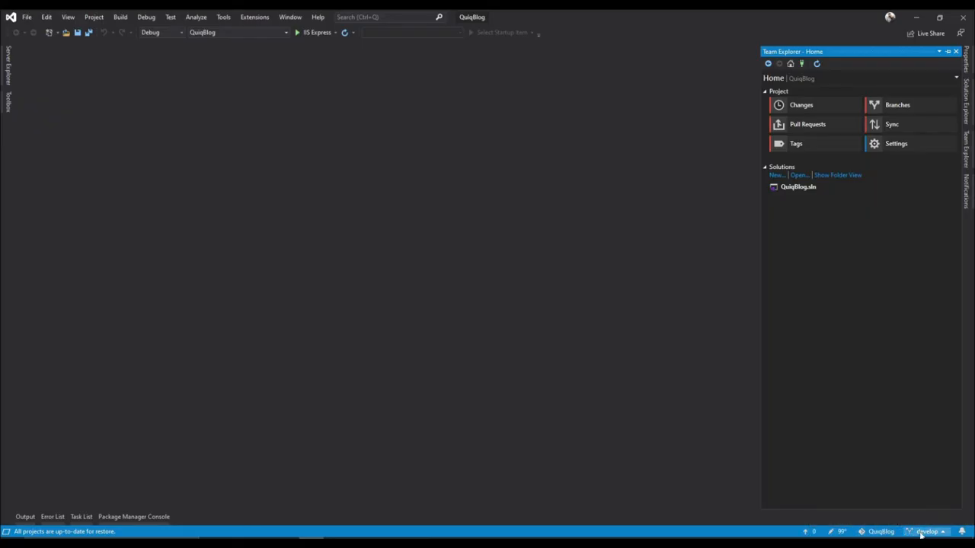
mouse_move(881, 531)
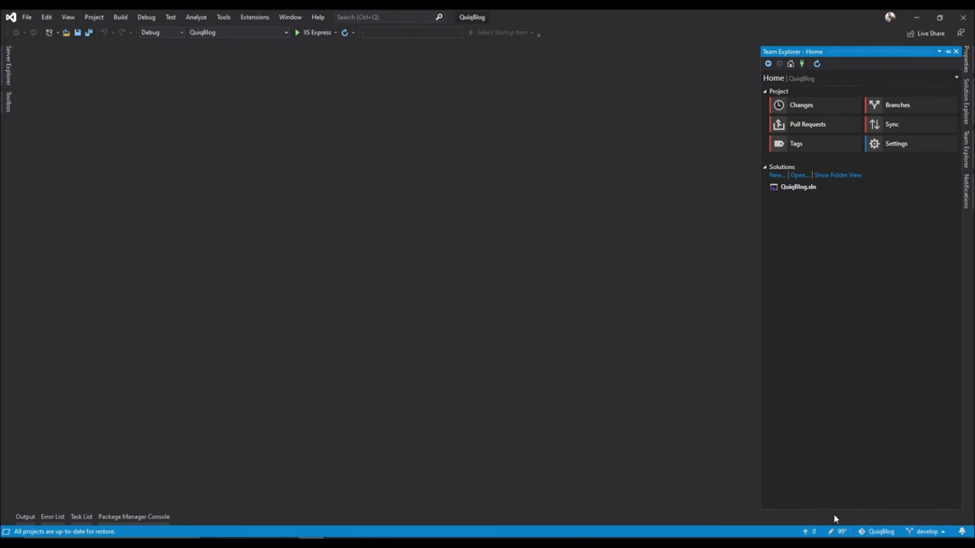
mouse_move(840, 532)
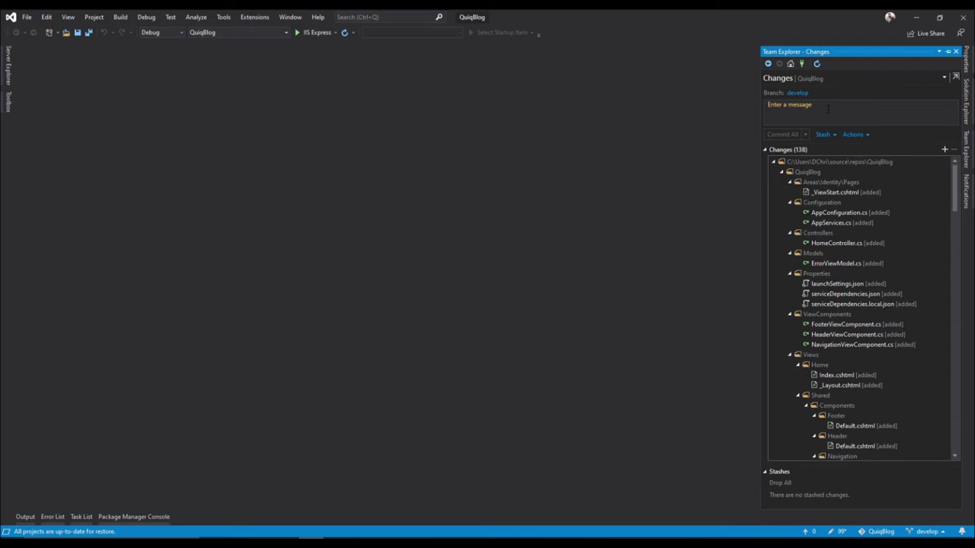
Commit all 138 changes on develop with the message 'Initial'
type("Initial")
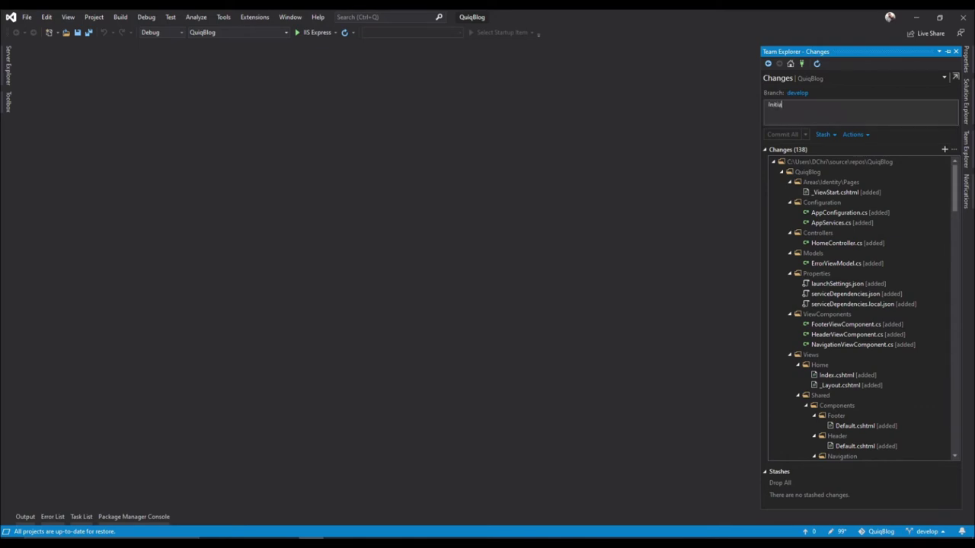
left_click(782, 134)
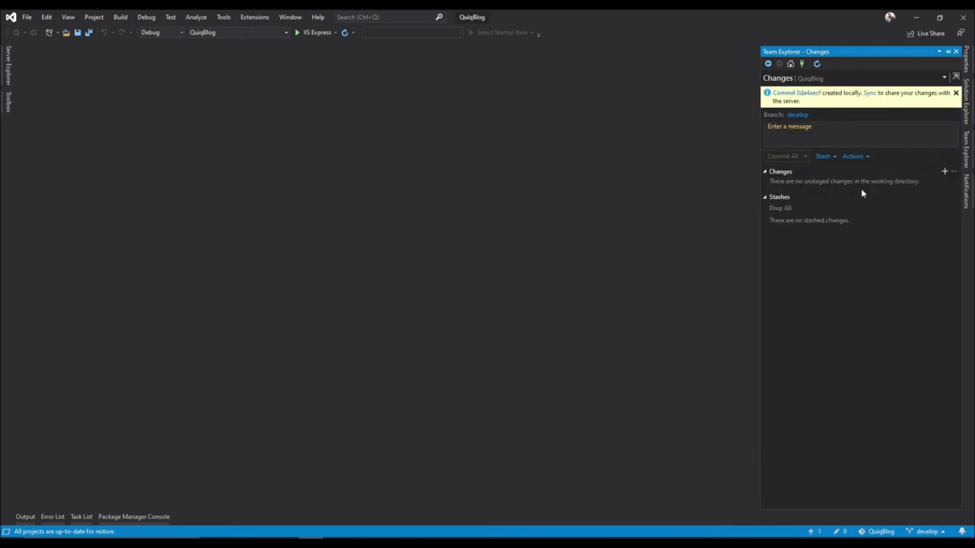
mouse_move(822, 524)
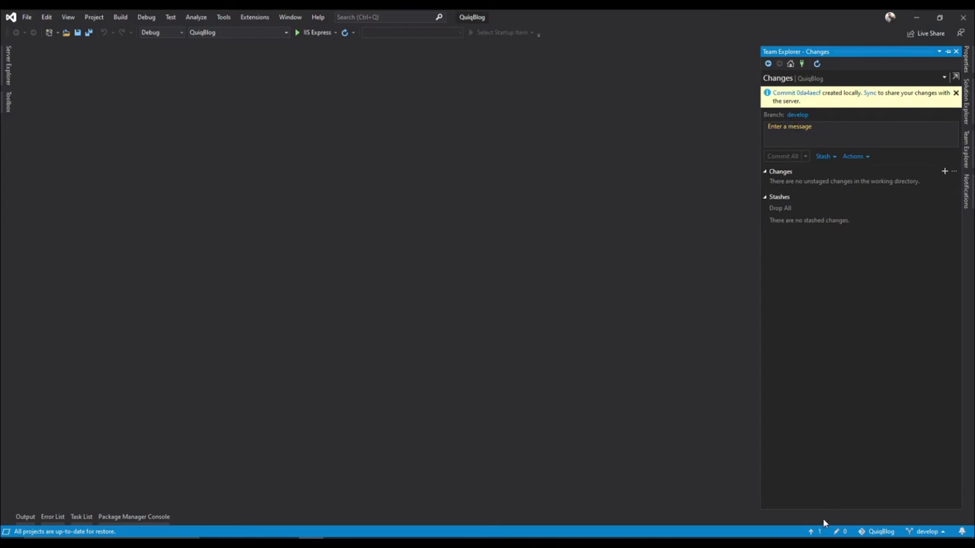
Sync and push the outgoing commit to origin/develop
left_click(869, 93)
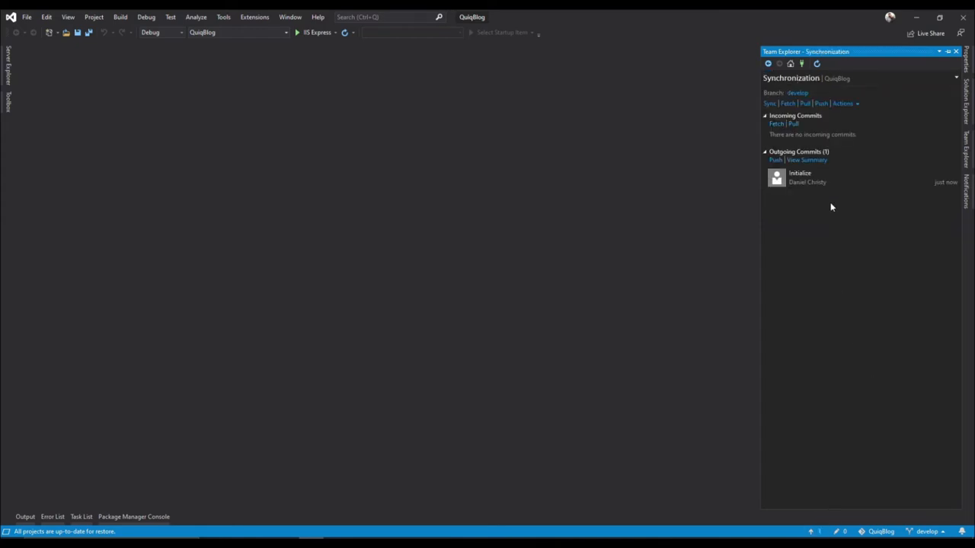
mouse_move(794, 138)
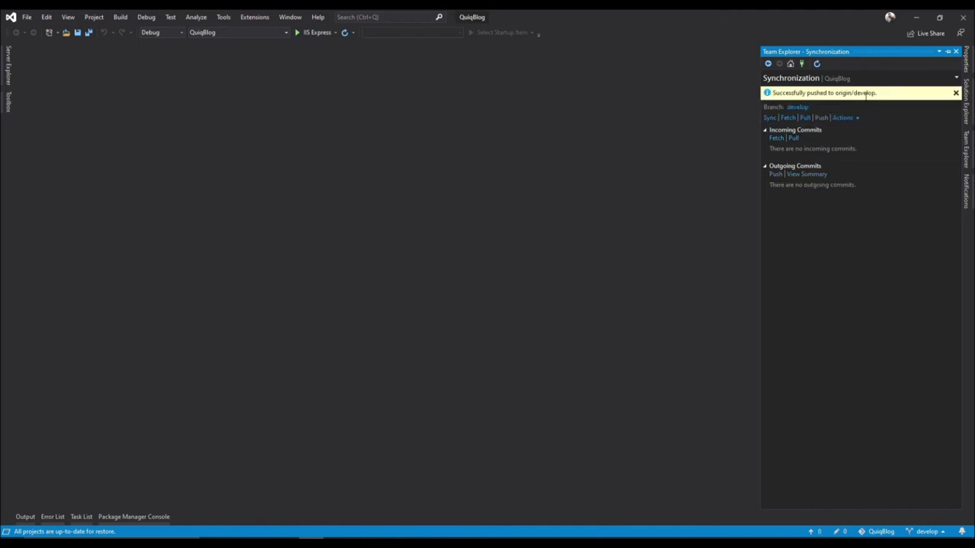
left_click(955, 92)
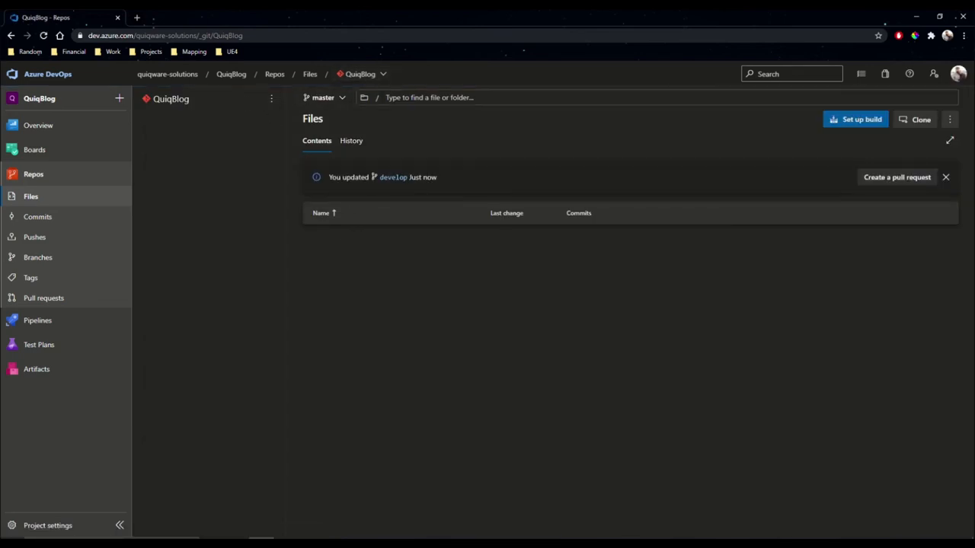
Switch Repos Files to develop and expand then collapse QuiqBlog.Service
left_click(322, 97)
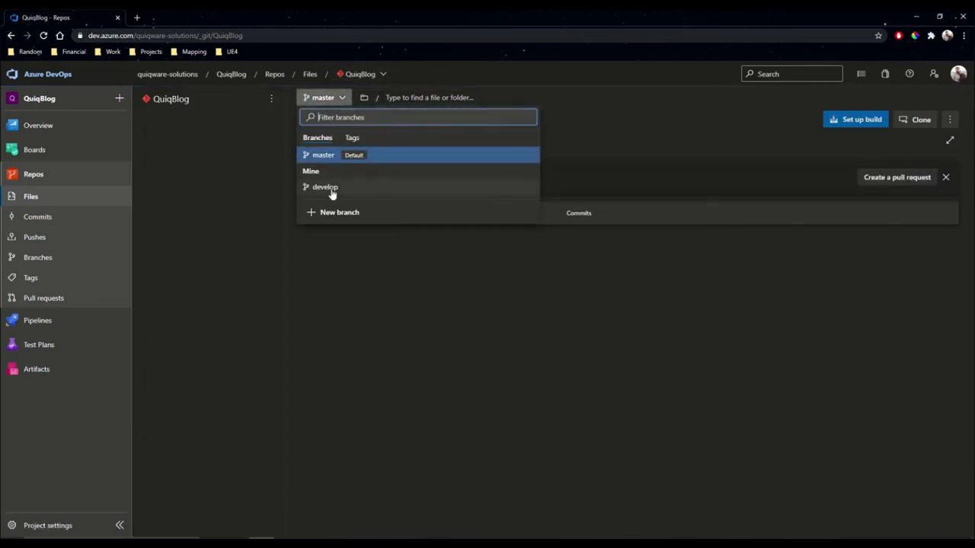
left_click(325, 187)
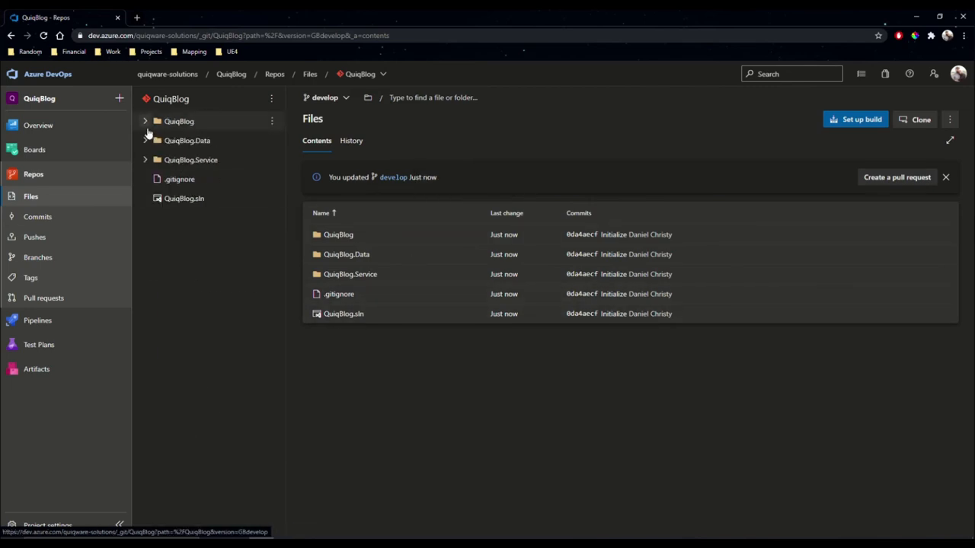
left_click(144, 160)
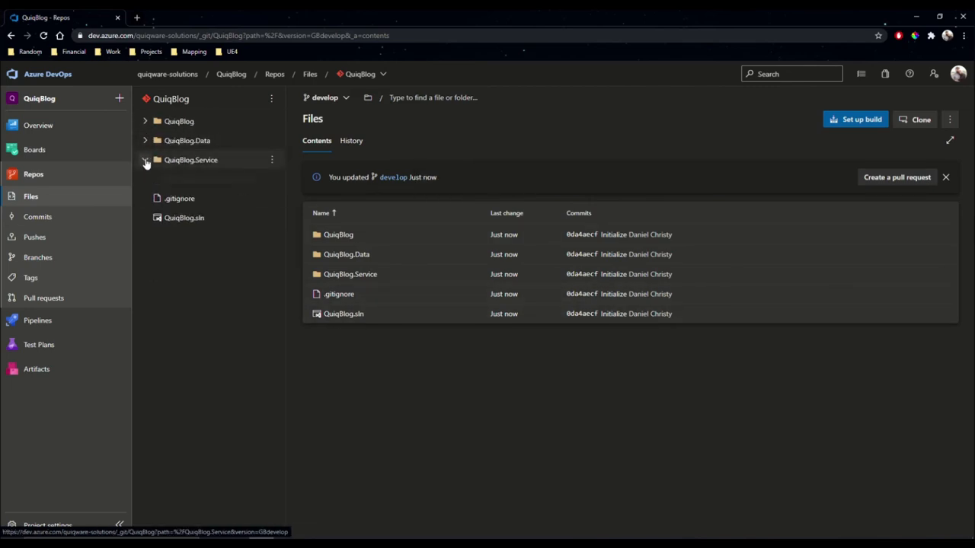
left_click(145, 160)
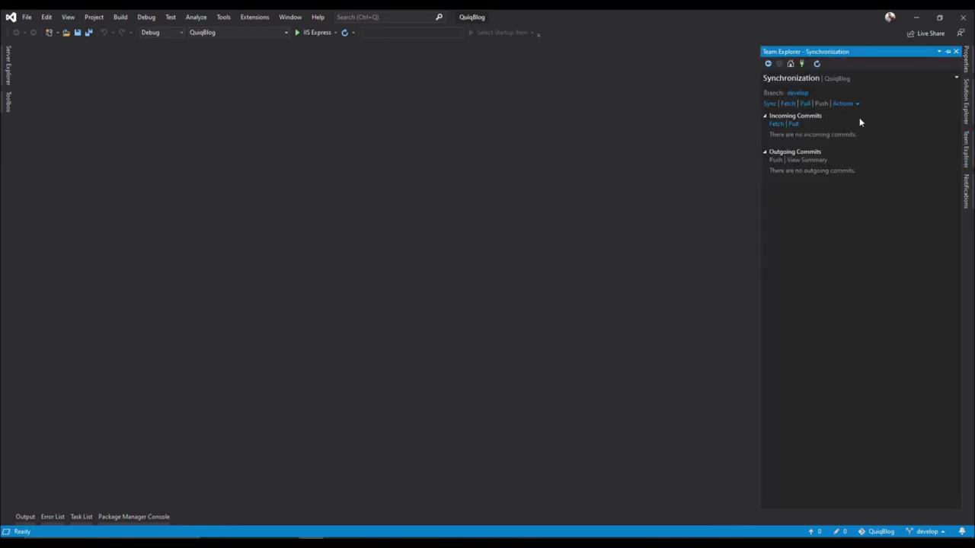
Check out the master branch from the Team Explorer Branches page
left_click(790, 63)
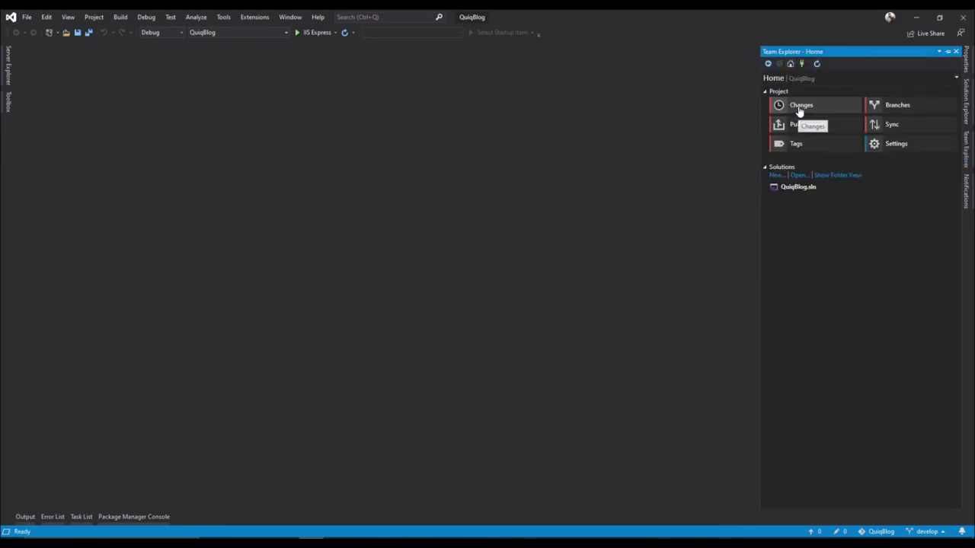
mouse_move(902, 107)
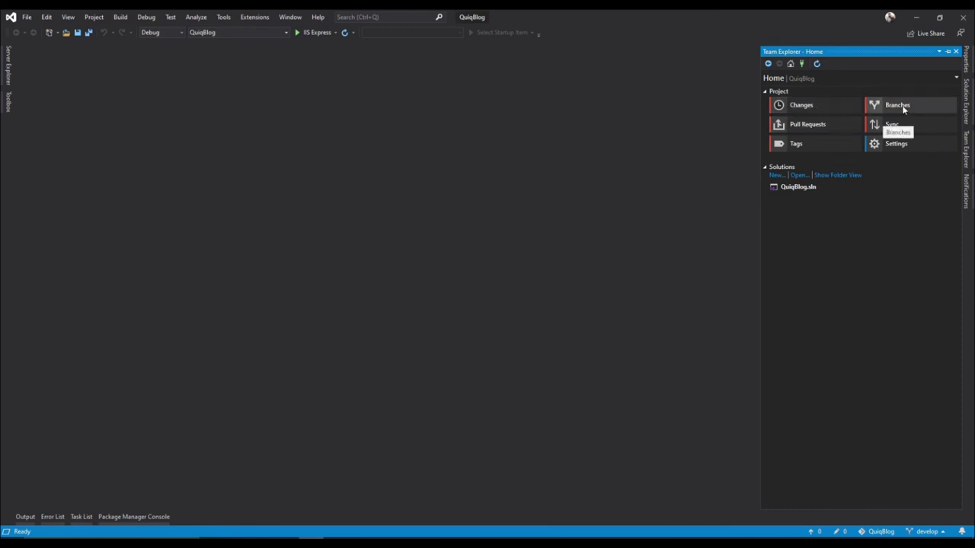
left_click(896, 104)
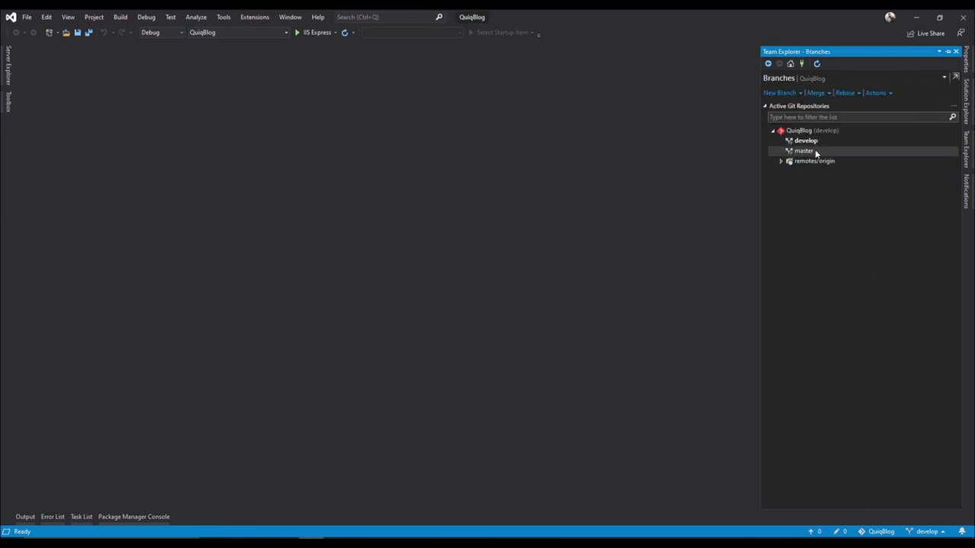
double_click(804, 150)
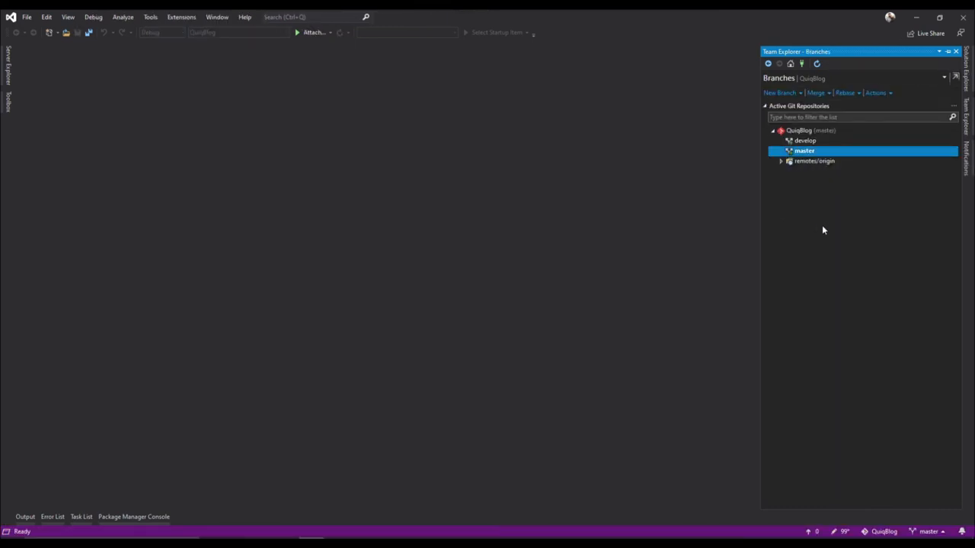
double_click(804, 150)
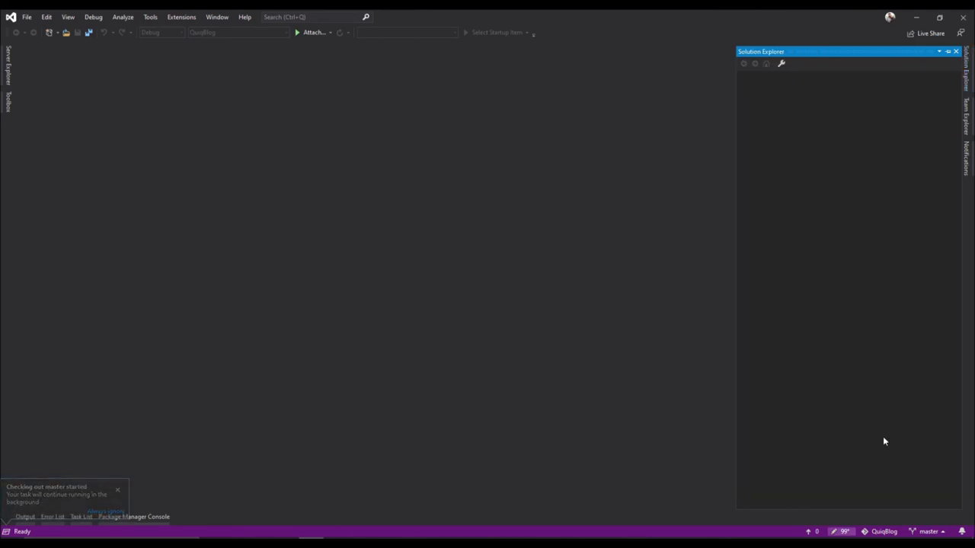
Merge the develop branch into master using Merge From
left_click(967, 114)
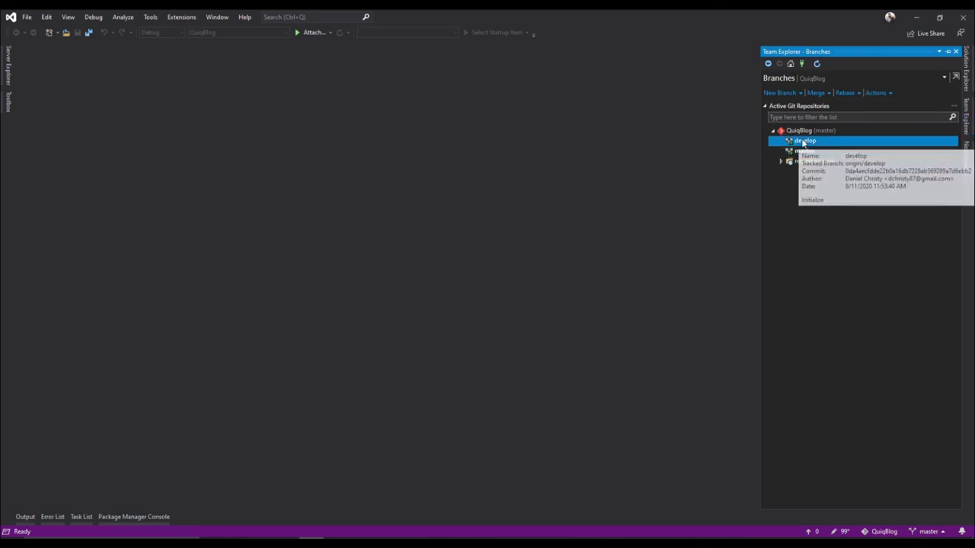
right_click(805, 141)
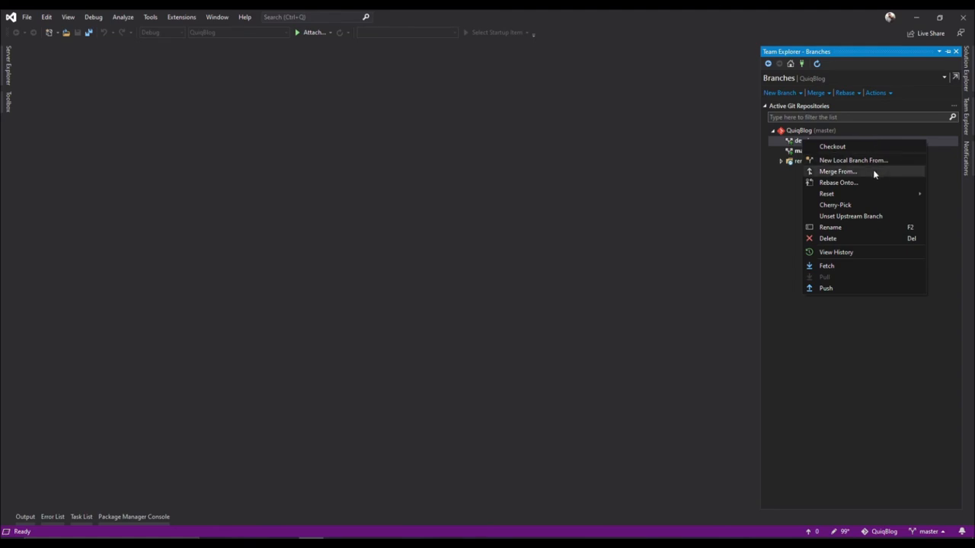
left_click(838, 171)
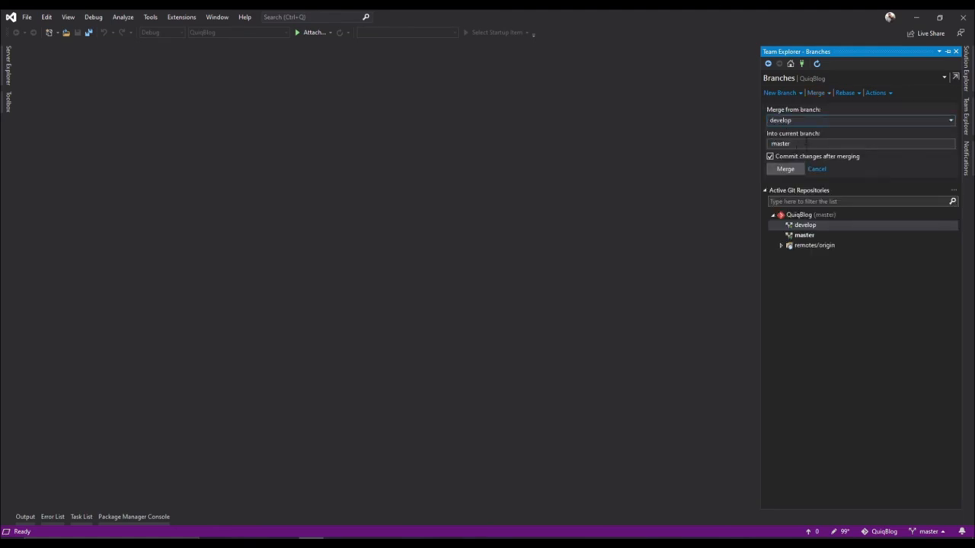
left_click(785, 168)
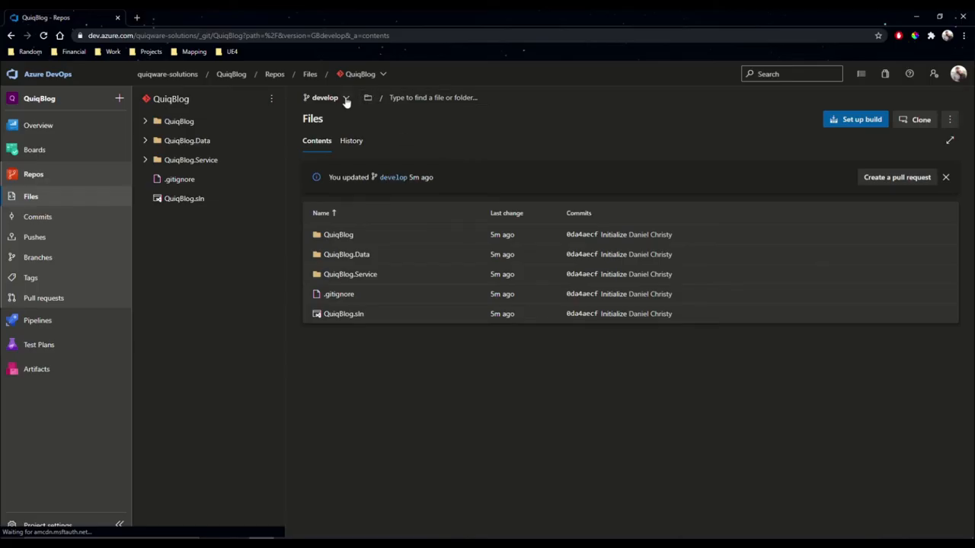
Show the QuiqBlog repository files on master instead of develop
left_click(325, 97)
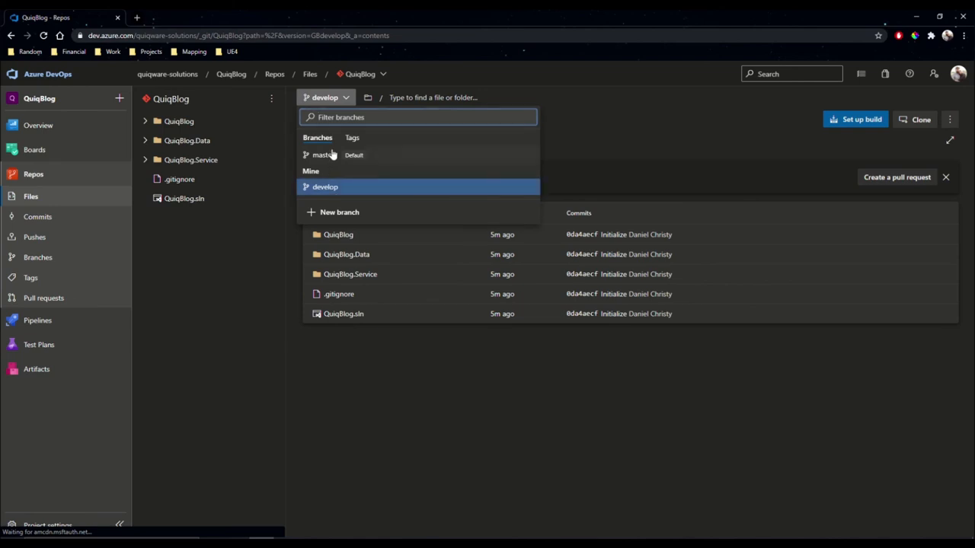
left_click(322, 154)
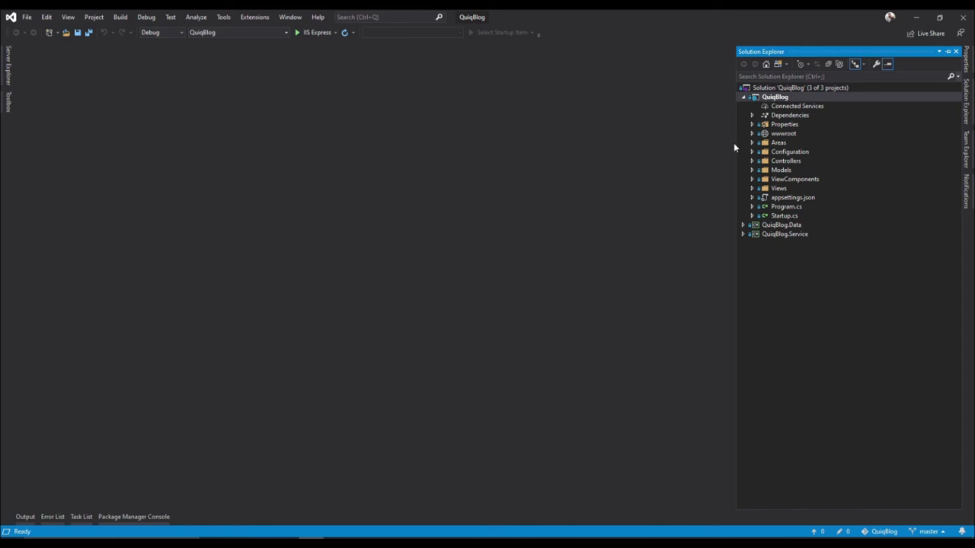
mouse_move(933, 137)
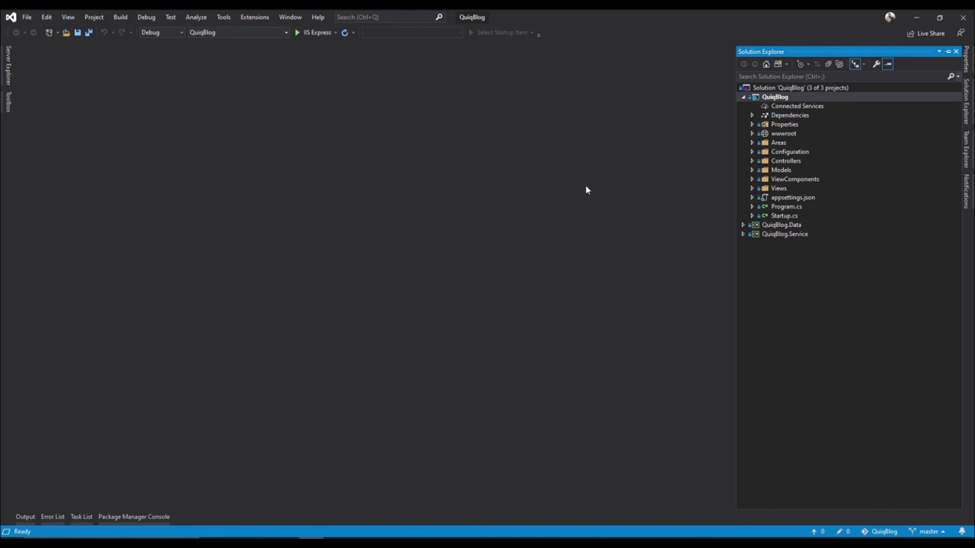
mouse_move(800, 54)
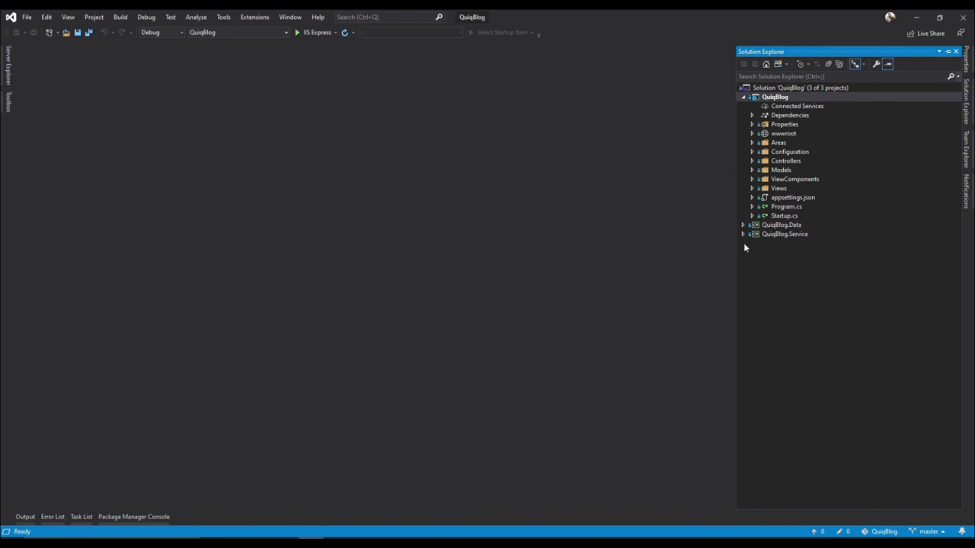
Select the QuiqBlog web project, then display the repository's HTTPS clone URL
left_click(775, 96)
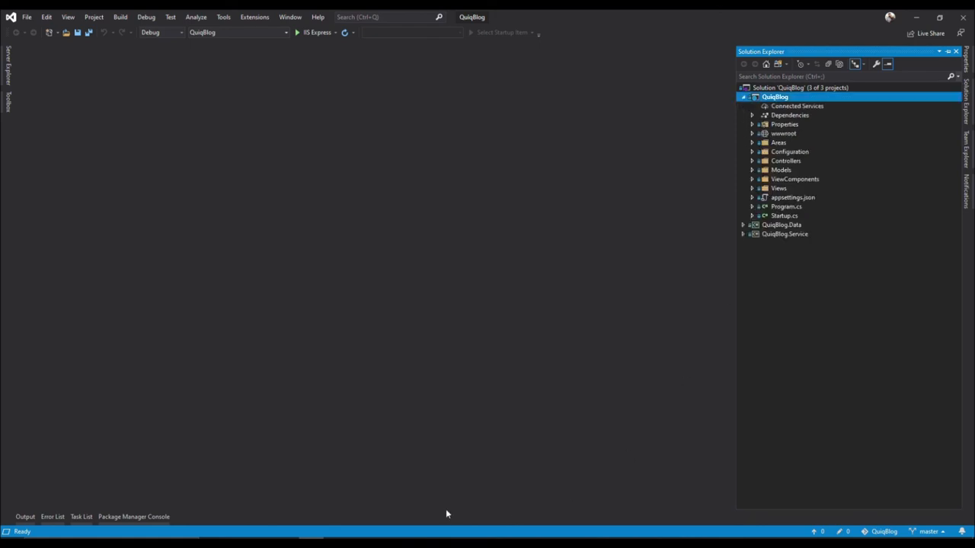
mouse_move(580, 265)
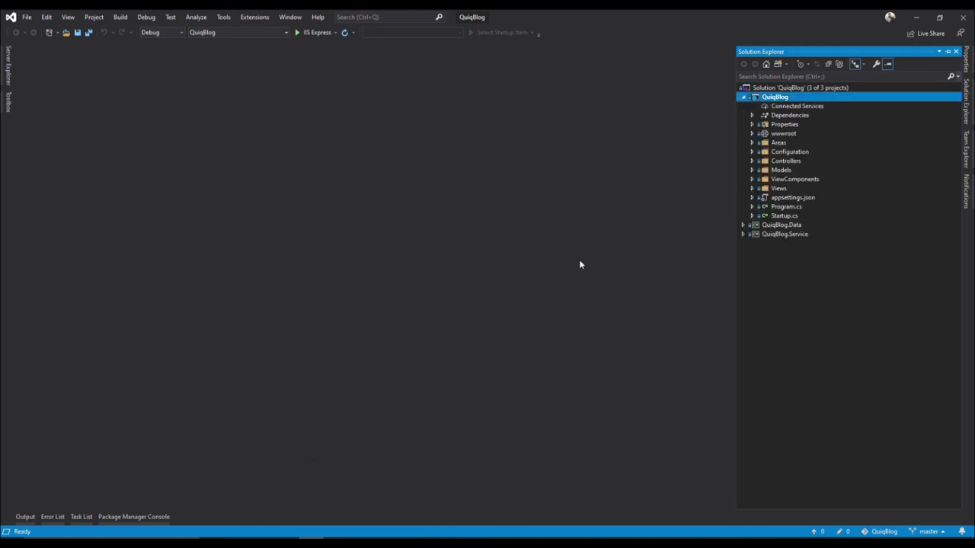
mouse_move(489, 337)
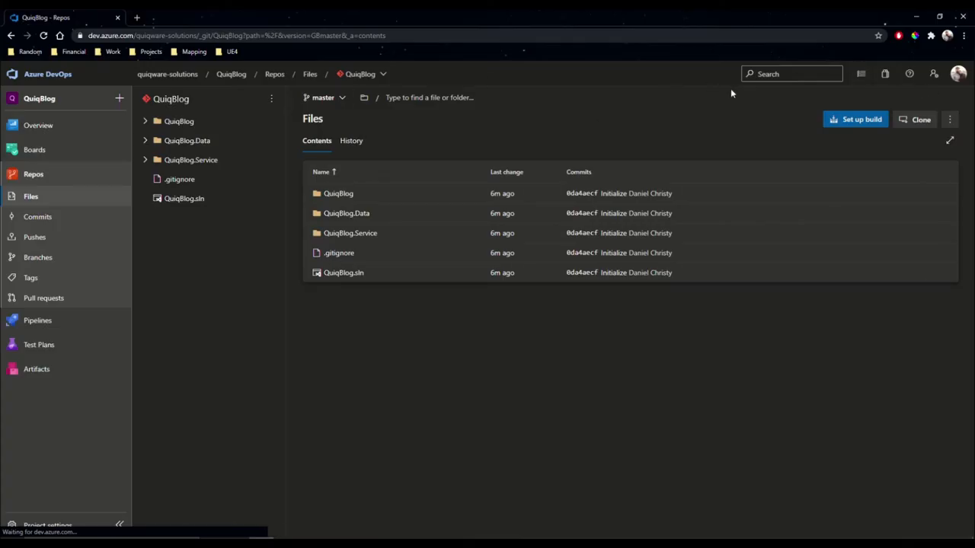
left_click(915, 119)
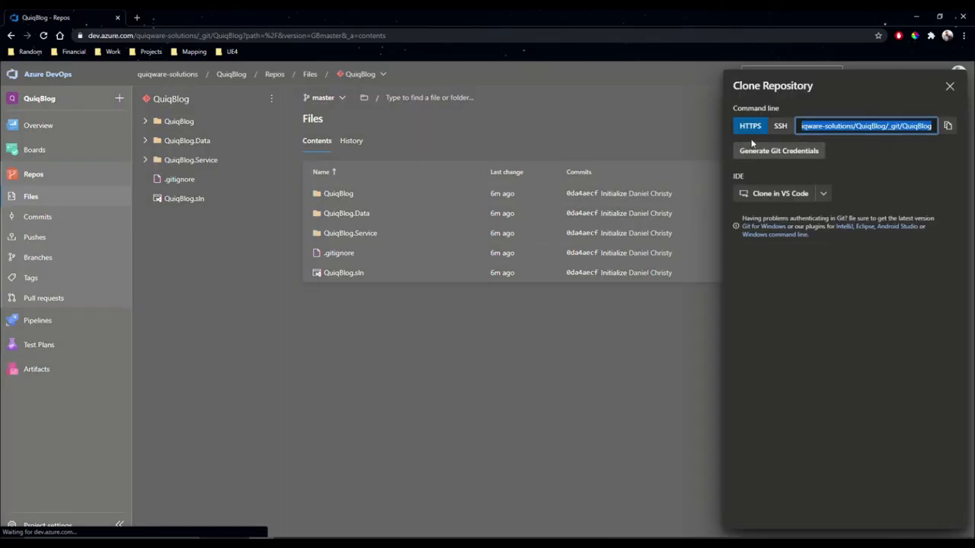